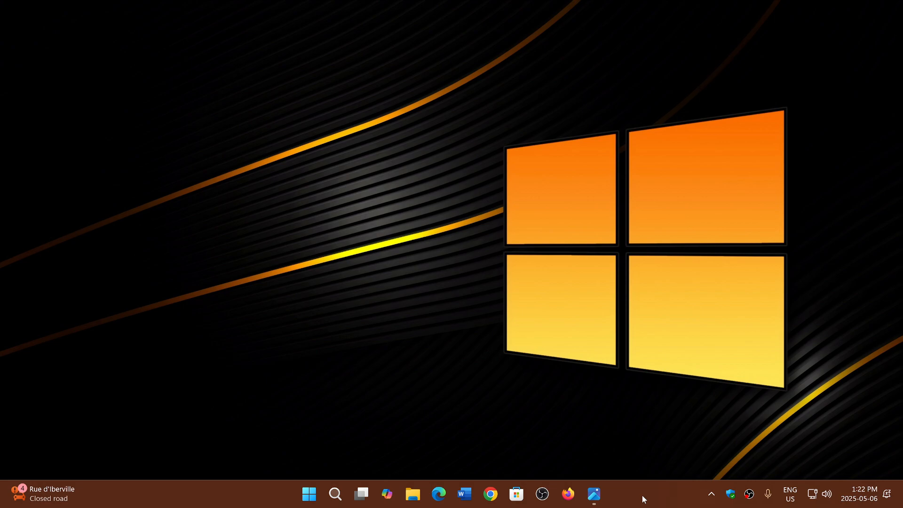
mouse_move(642, 493)
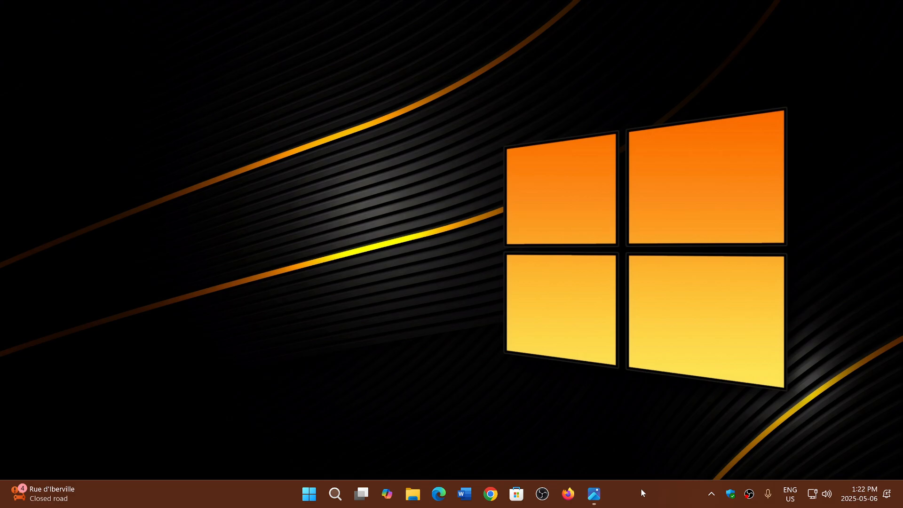
mouse_move(352, 453)
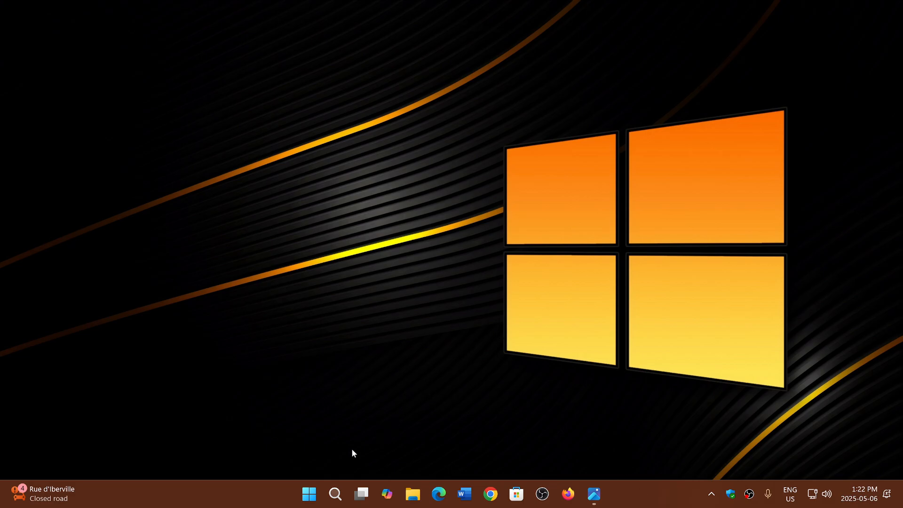
Launch Settings from Start and browse to the Personalization section.
left_click(308, 493)
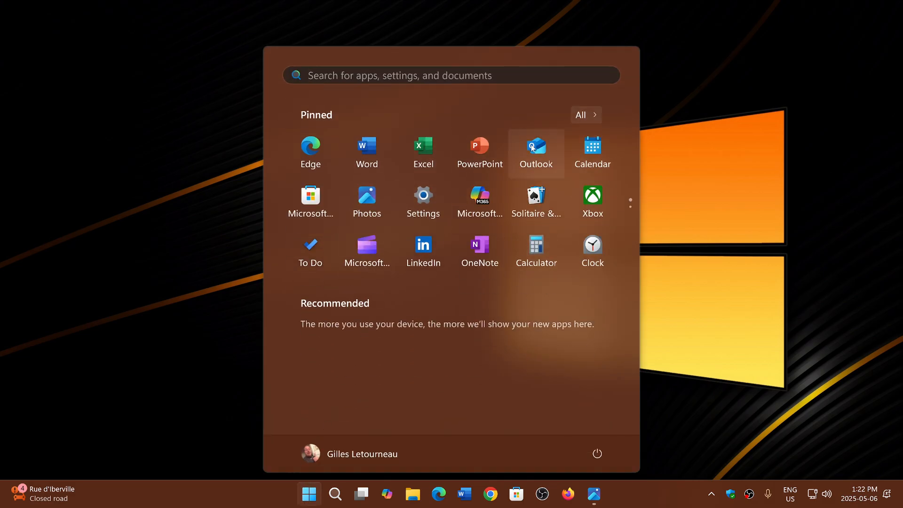
left_click(422, 194)
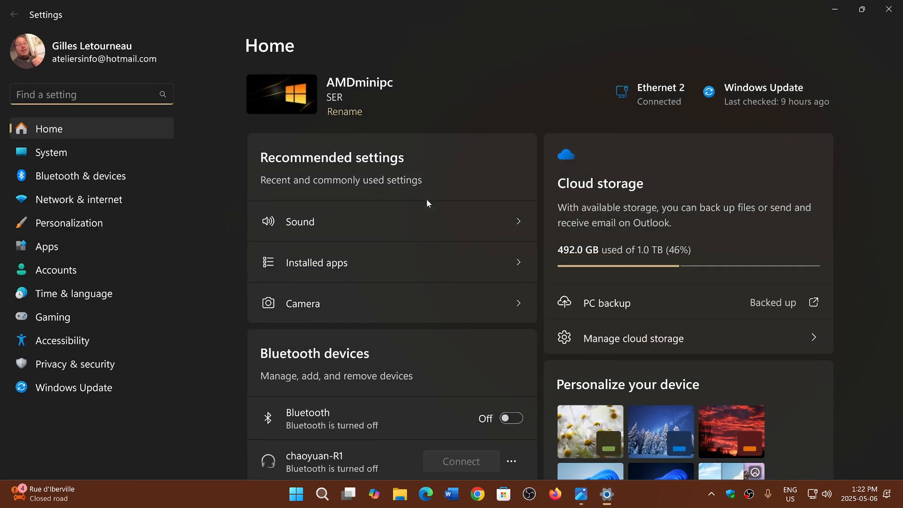
left_click(73, 386)
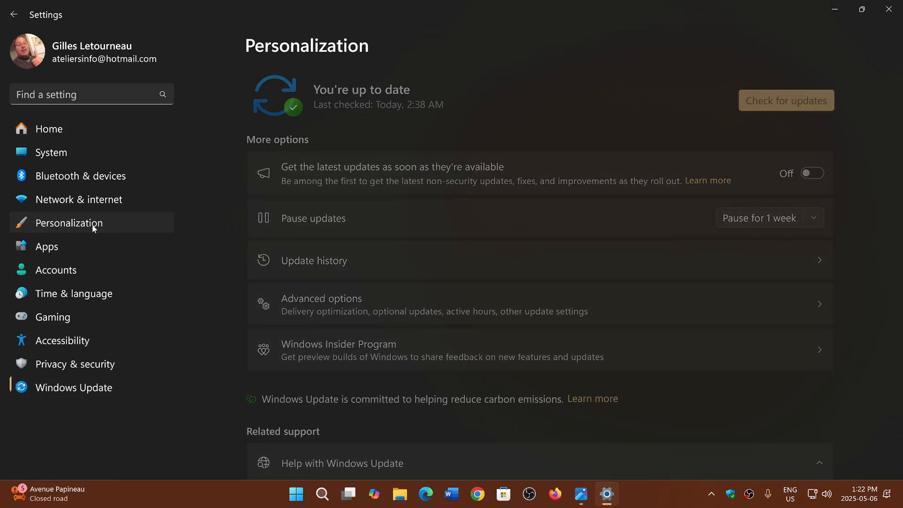
left_click(70, 223)
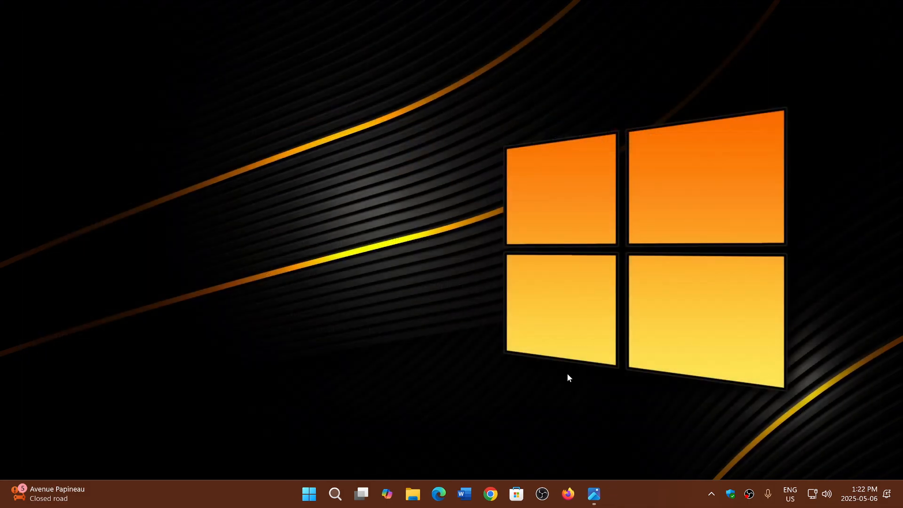
mouse_move(654, 499)
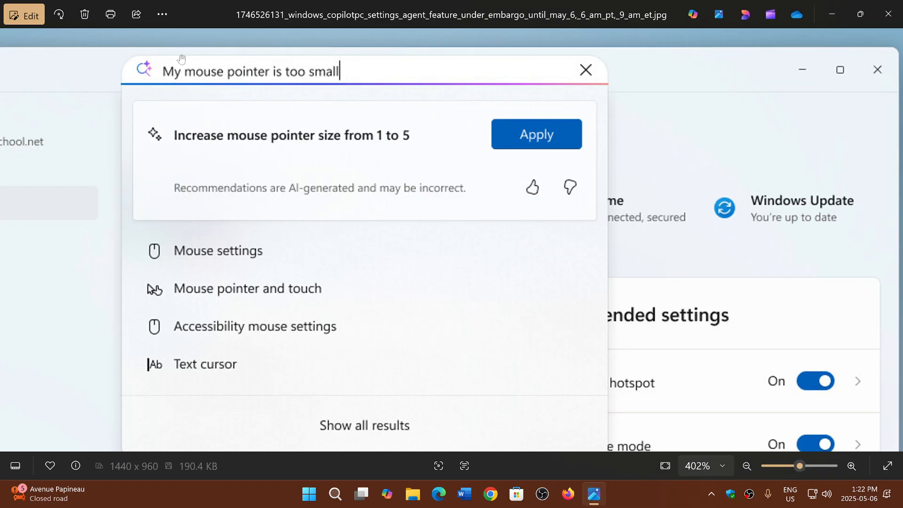
mouse_move(366, 78)
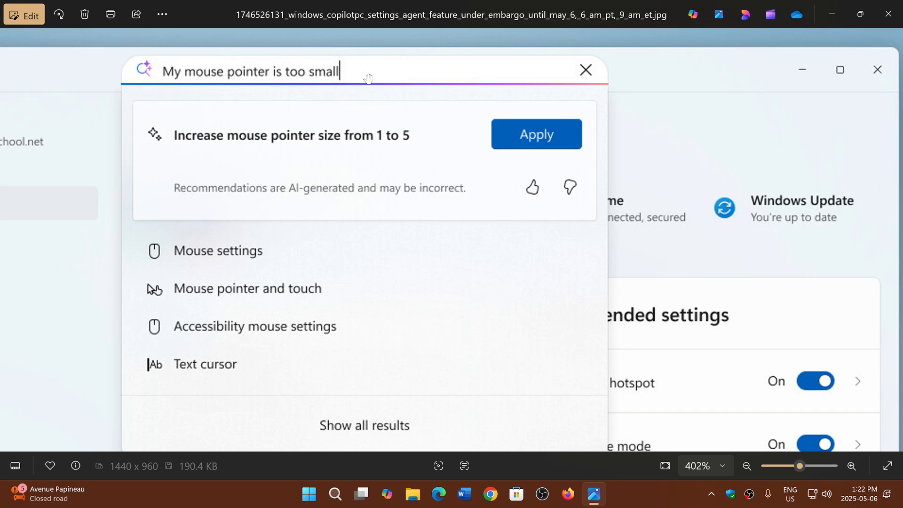
mouse_move(401, 160)
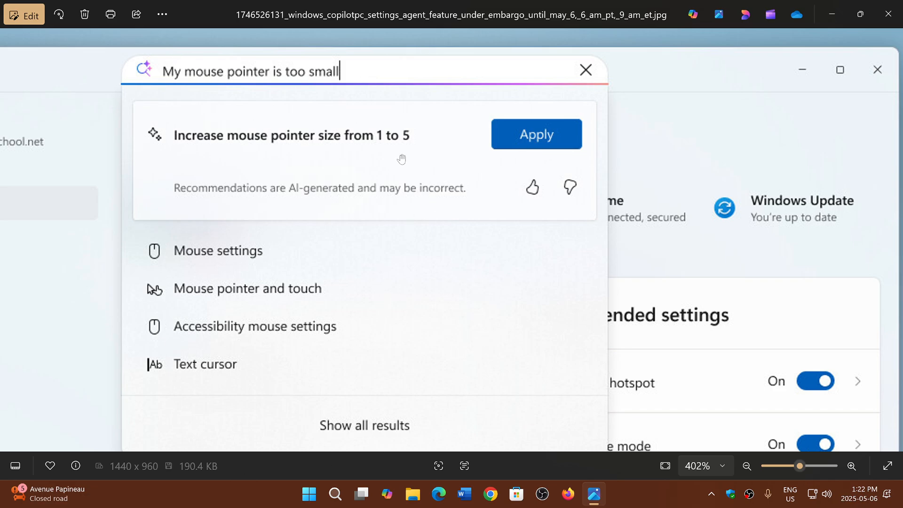
mouse_move(540, 194)
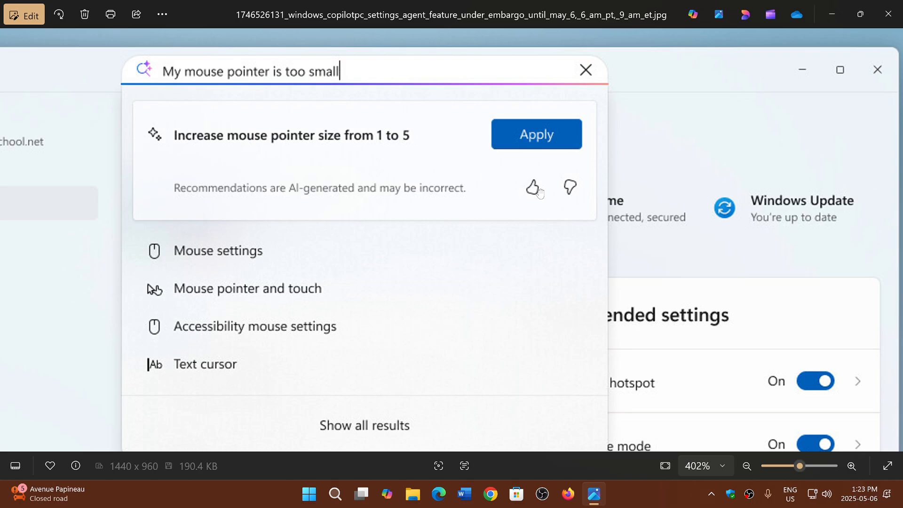
mouse_move(680, 220)
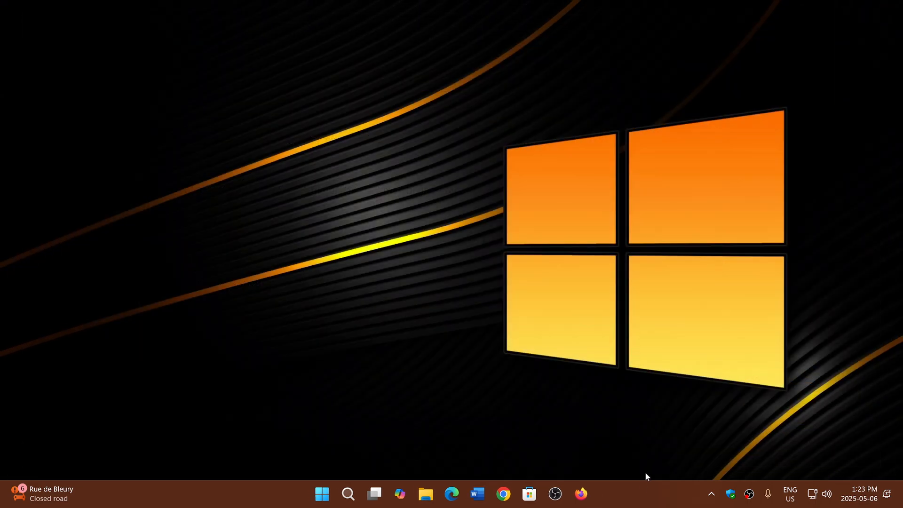
mouse_move(642, 502)
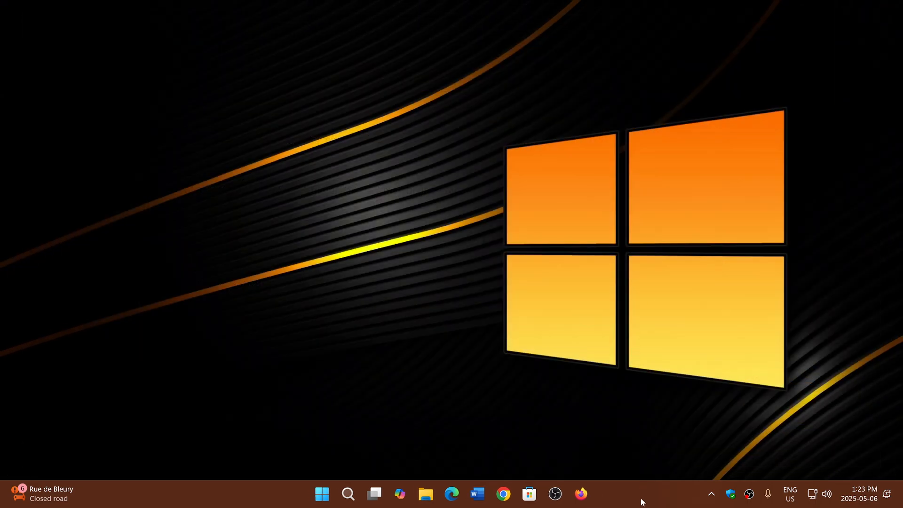